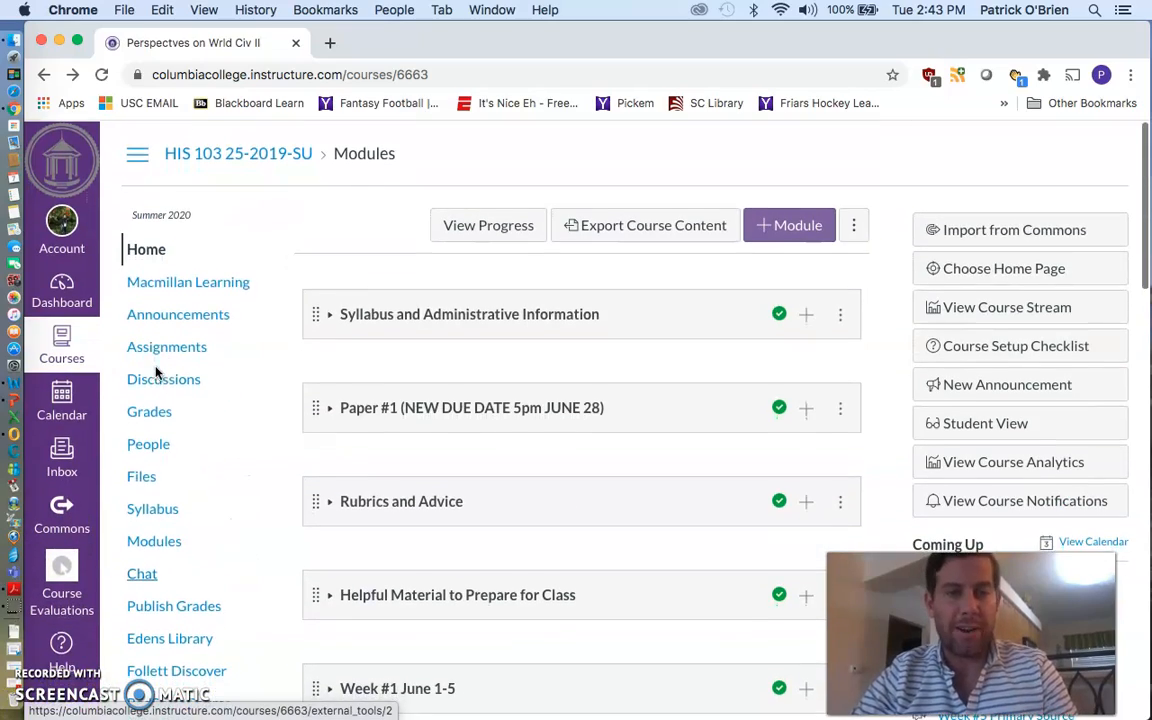
# Scroll the Modules page down past the earlier weeks to the Week #5 July 6-10 module
pyautogui.scroll(-3)
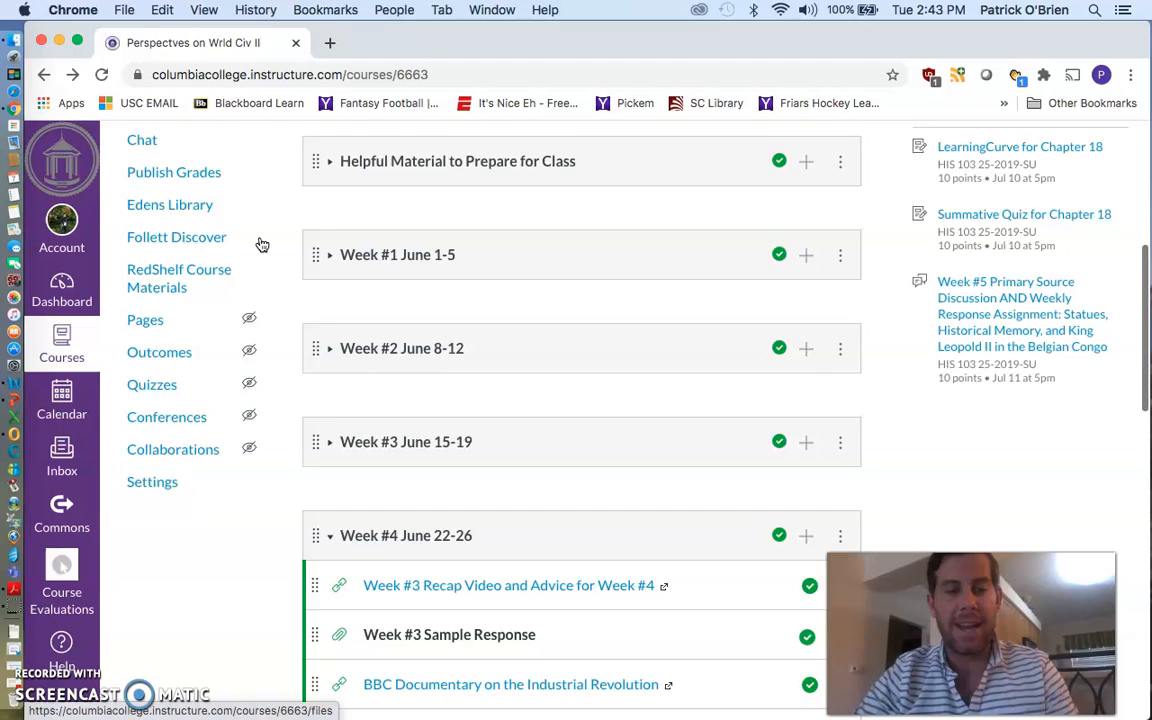
pyautogui.scroll(-3)
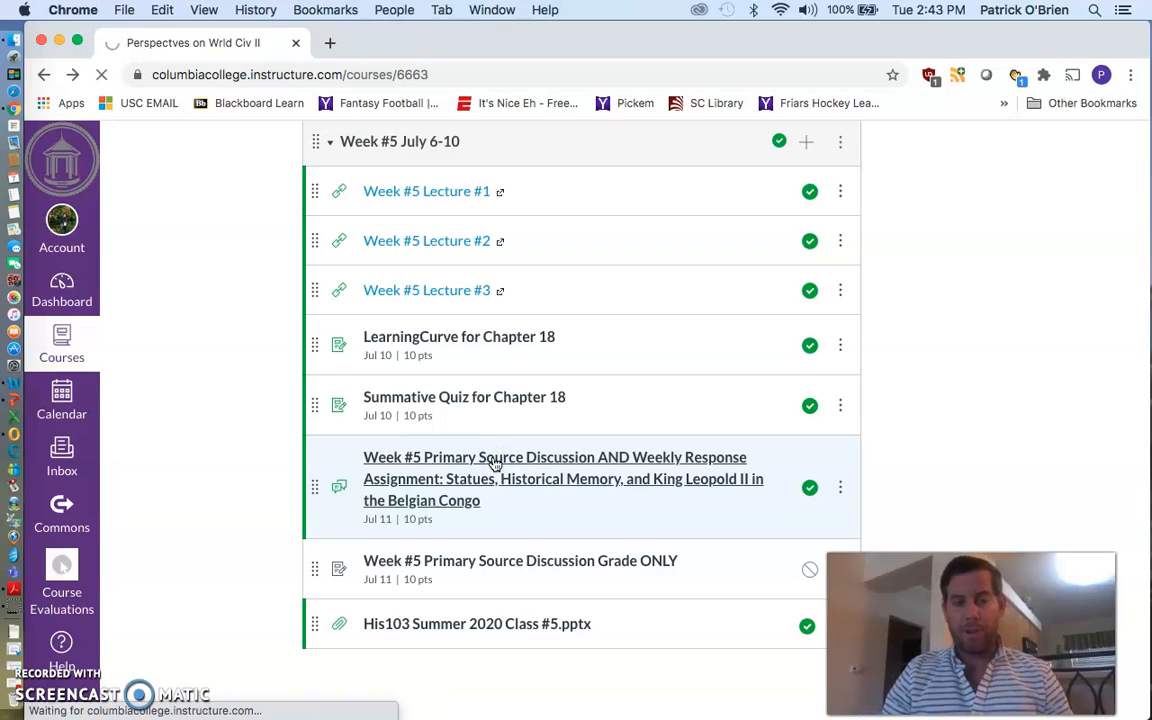
# Open the Week #5 statues and King Leopold II discussion and scroll to its three readings
pyautogui.click(554, 478)
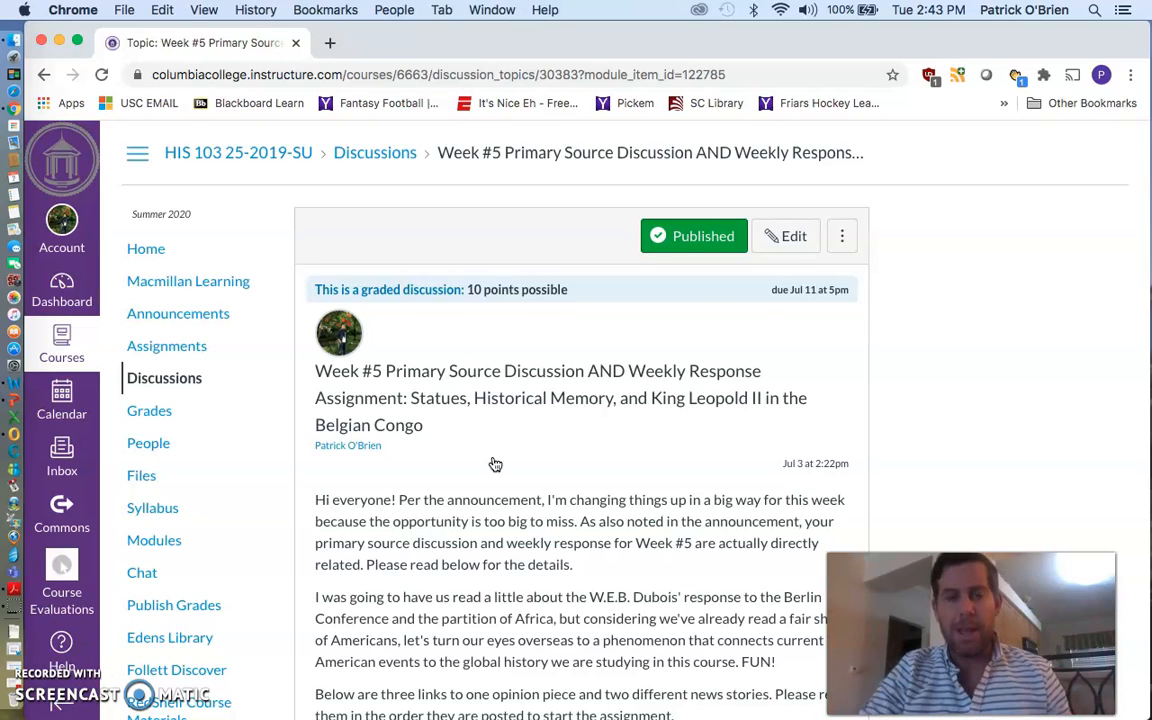
pyautogui.scroll(-3)
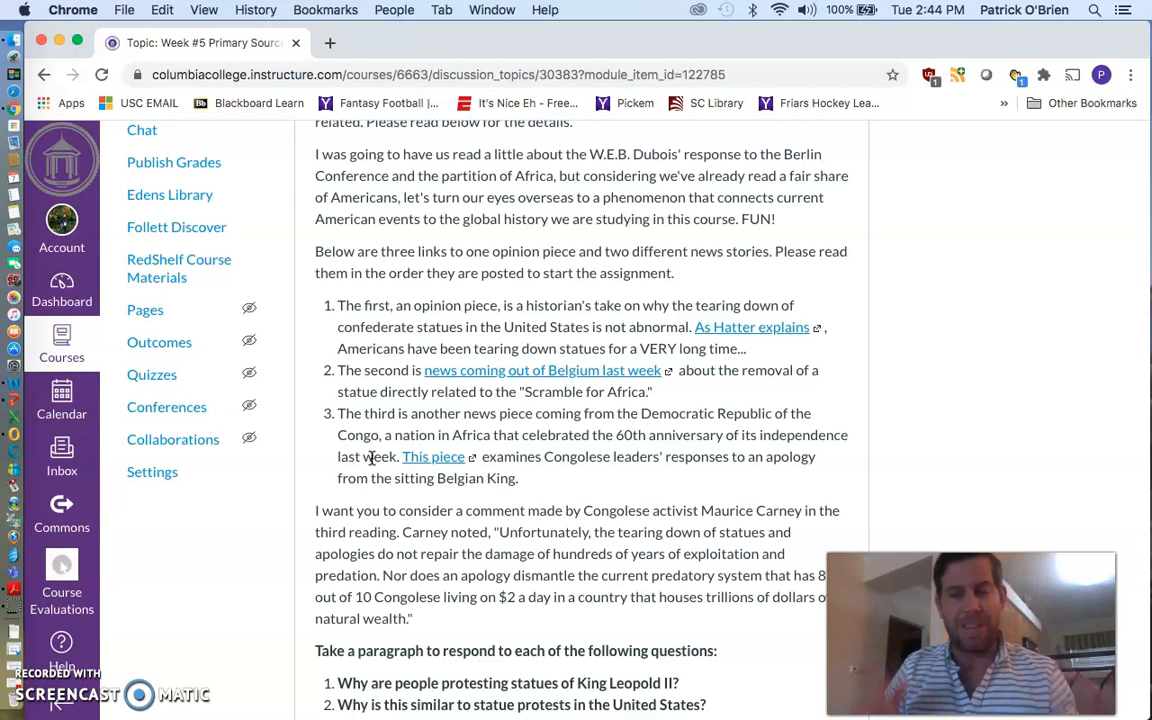
pyautogui.scroll(-3)
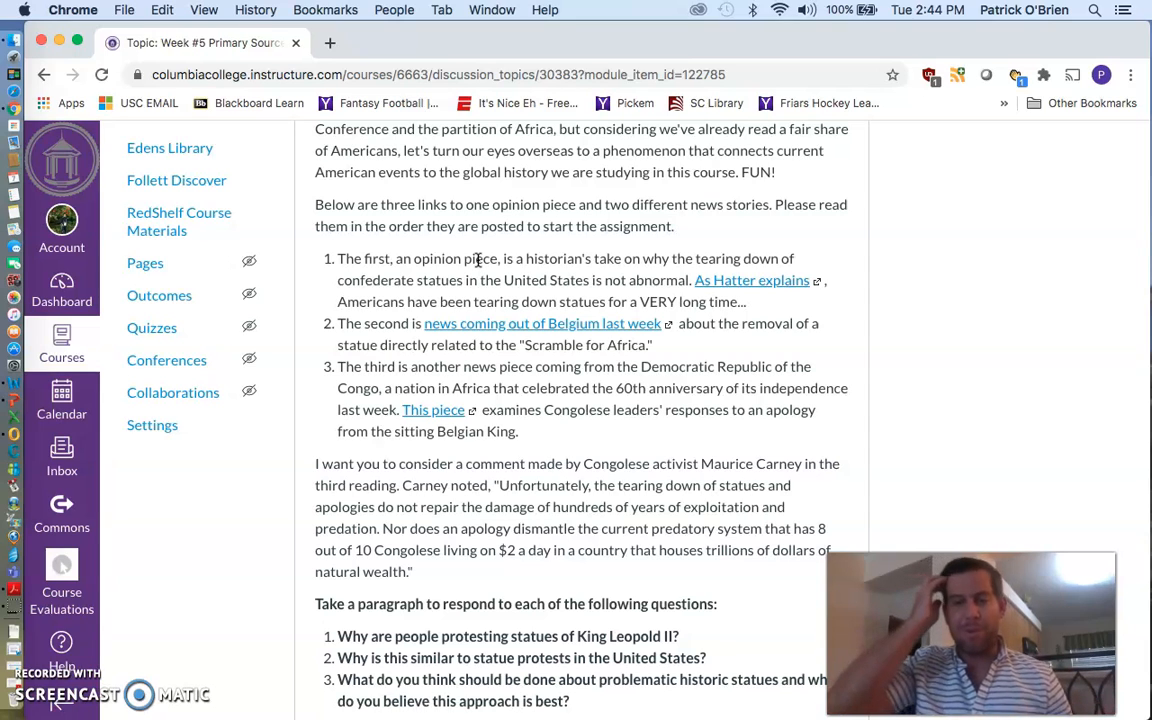
pyautogui.moveTo(478, 280)
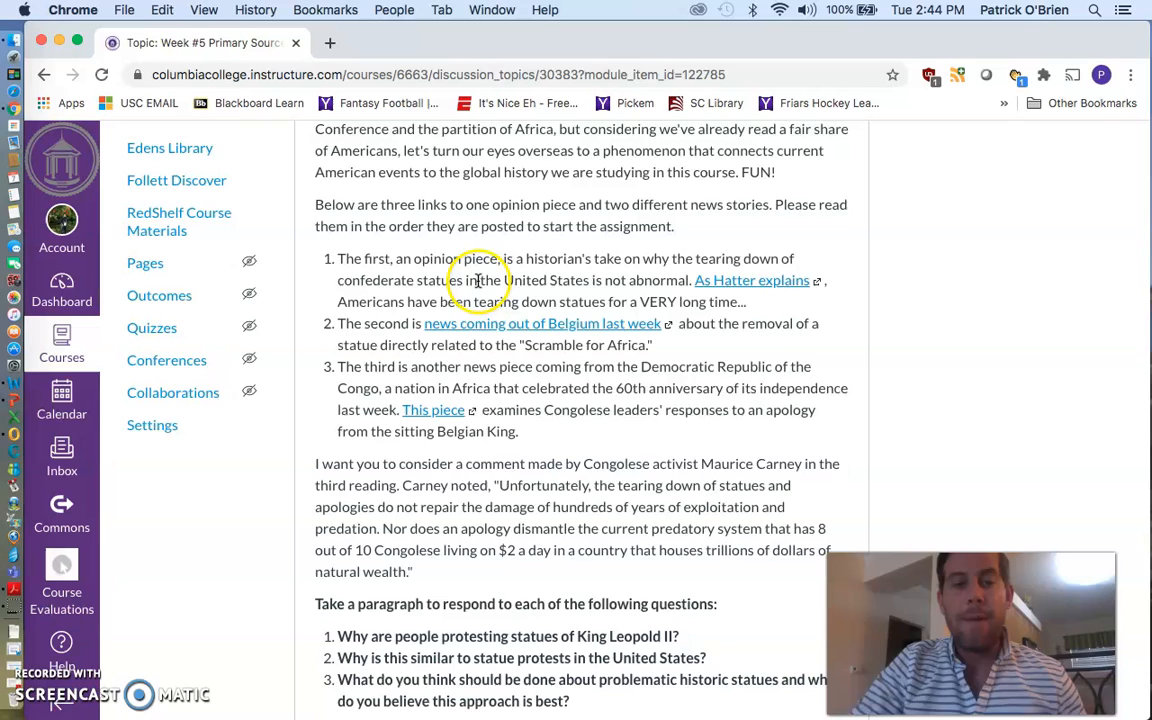
pyautogui.scroll(-3)
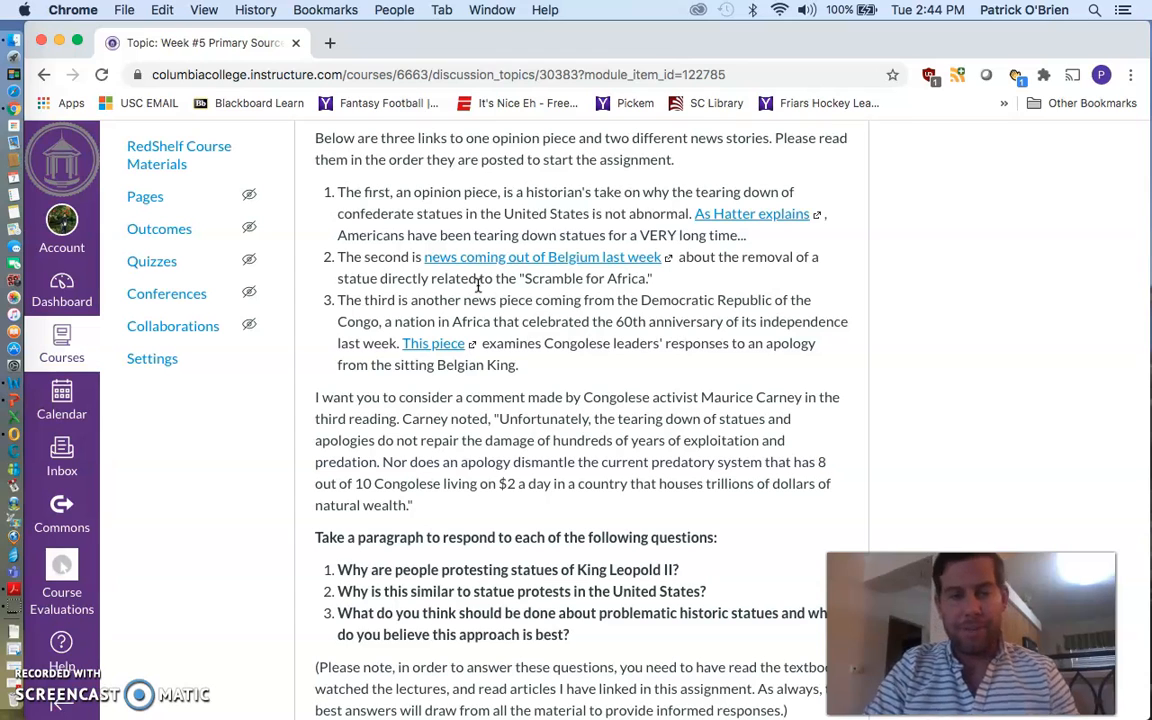
pyautogui.scroll(-3)
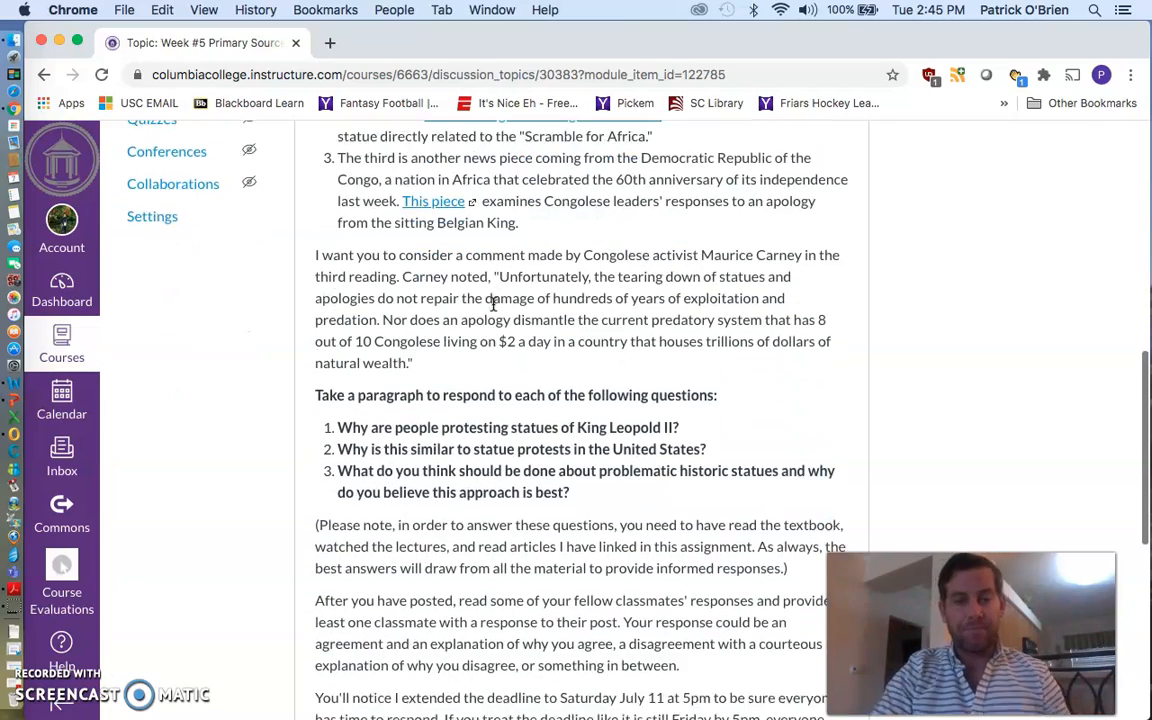
pyautogui.scroll(-3)
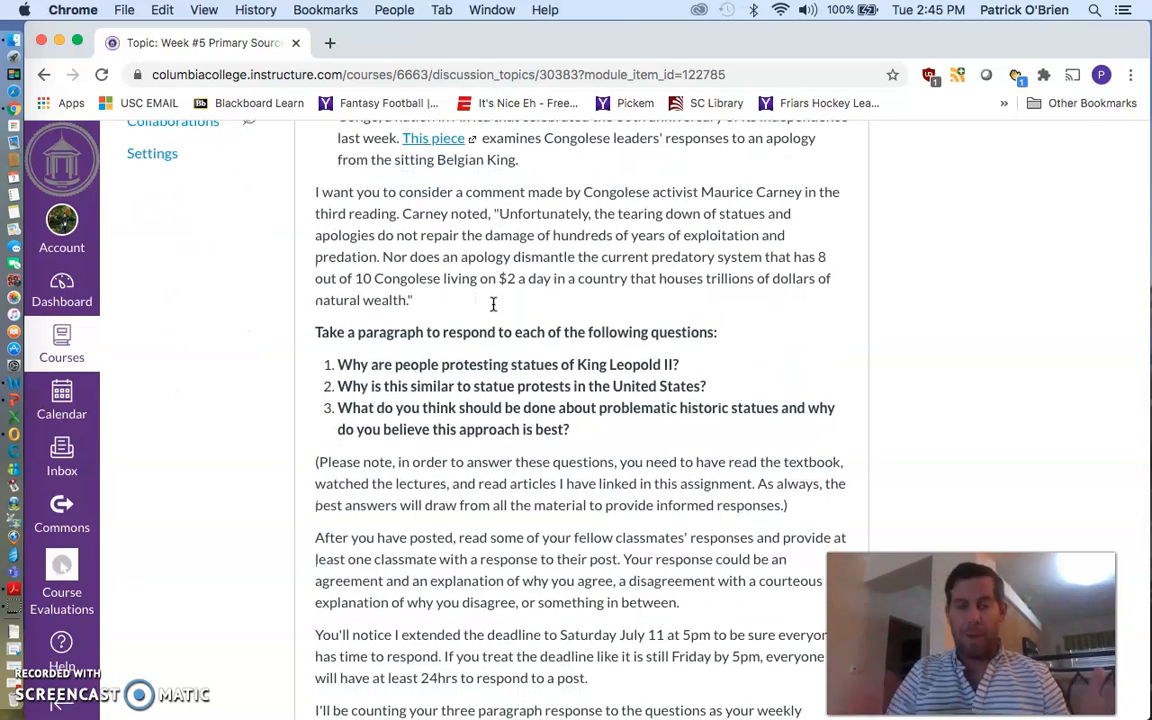
pyautogui.scroll(-3)
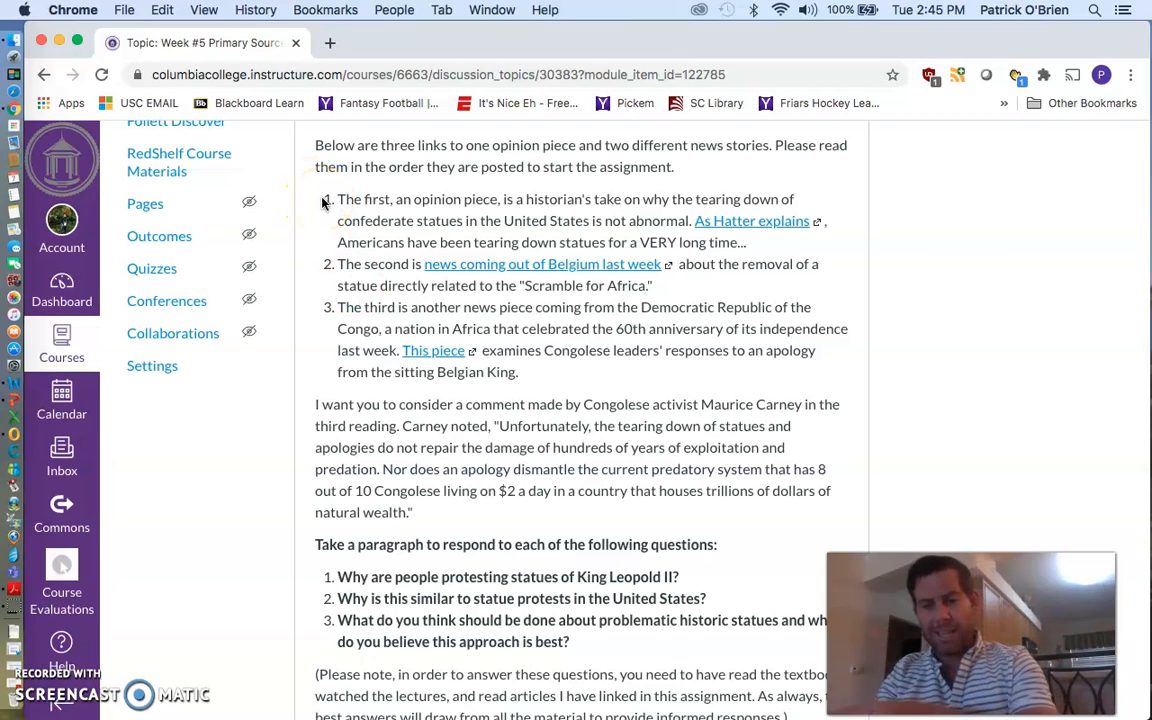
pyautogui.scroll(-3)
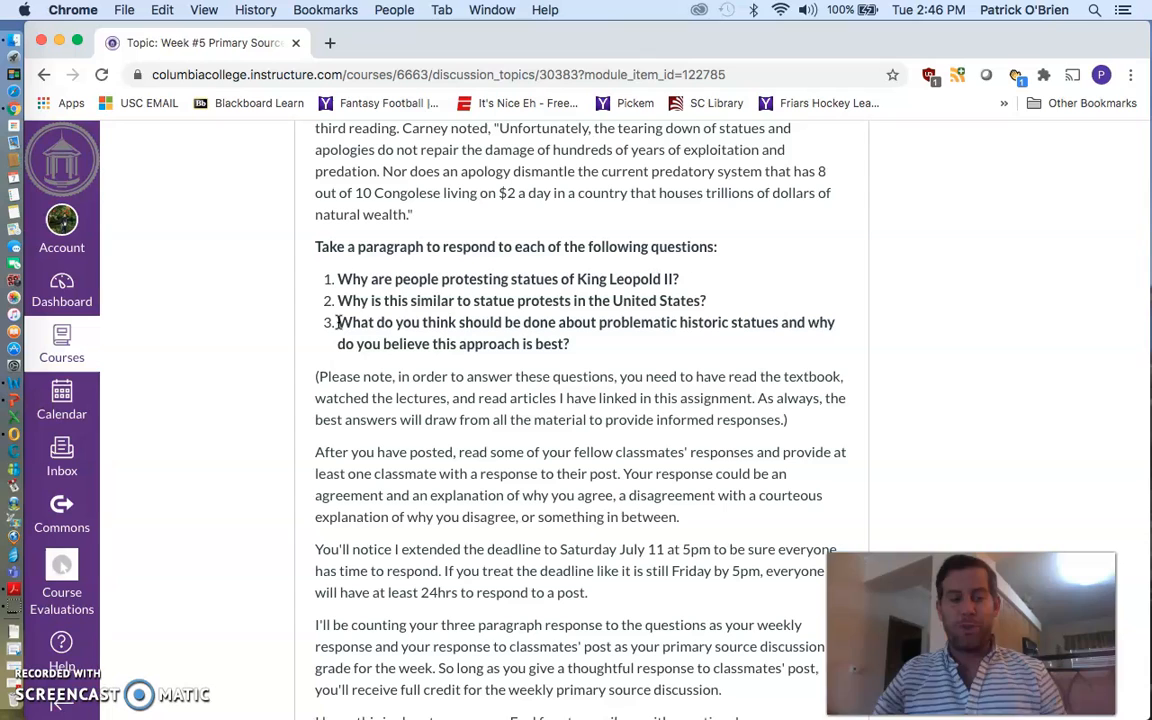
pyautogui.scroll(-3)
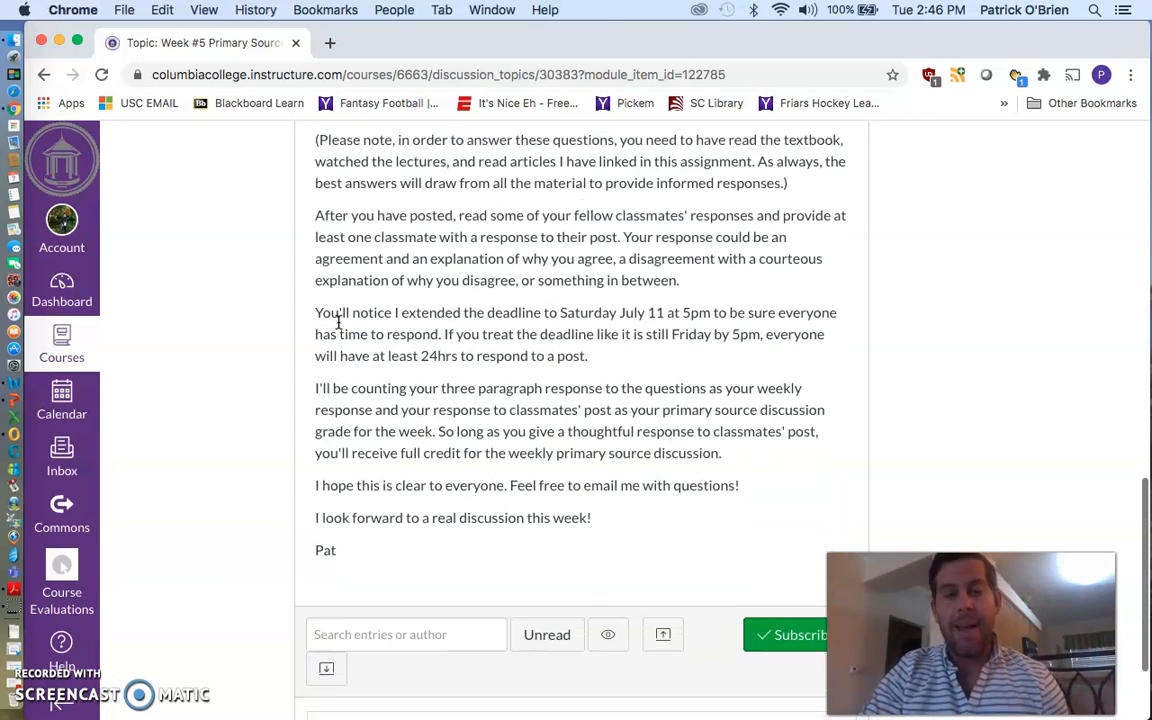
pyautogui.scroll(-3)
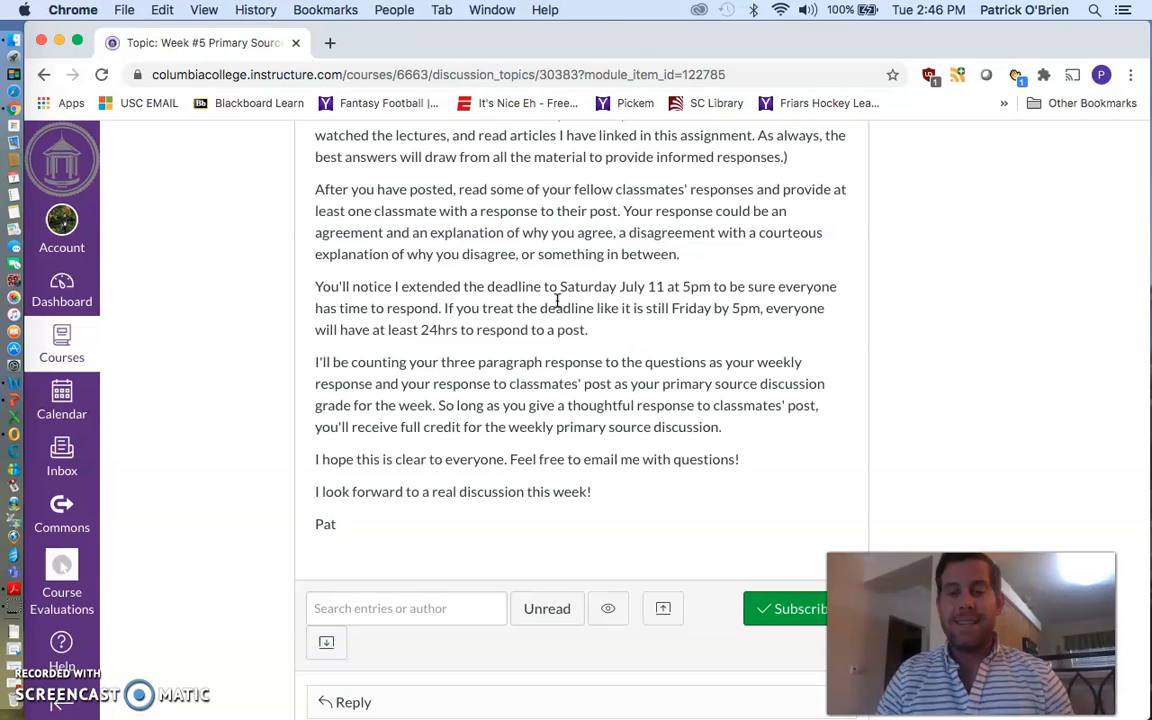
pyautogui.scroll(3)
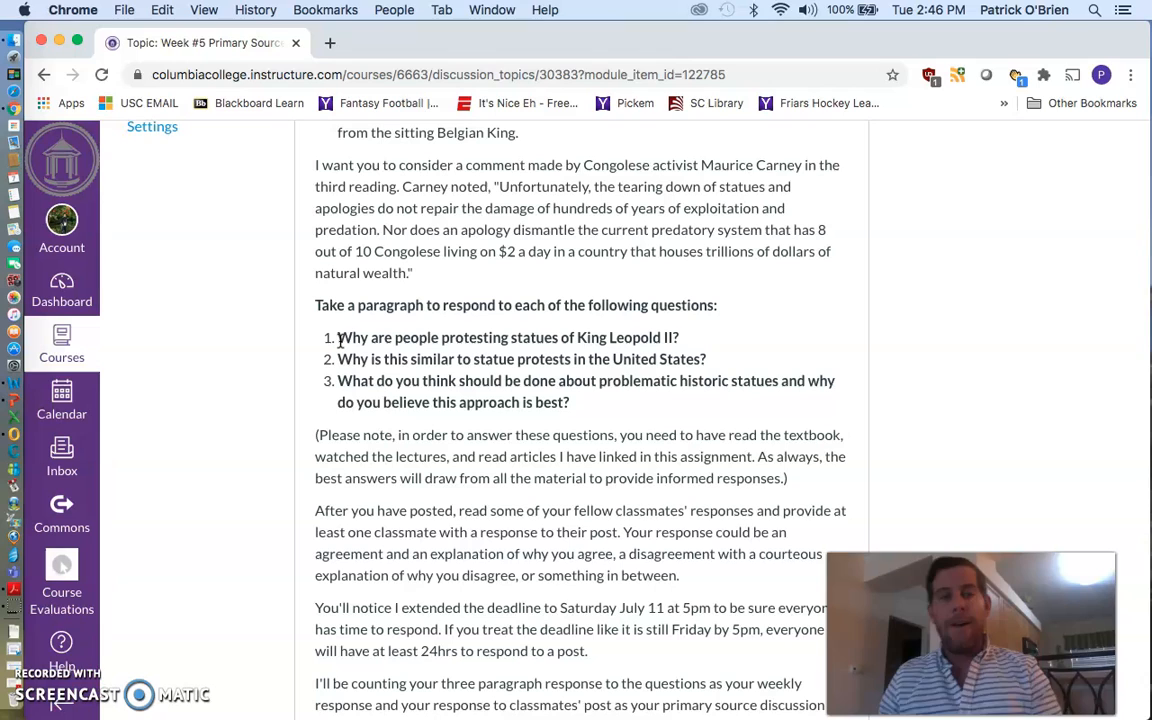
pyautogui.scroll(-3)
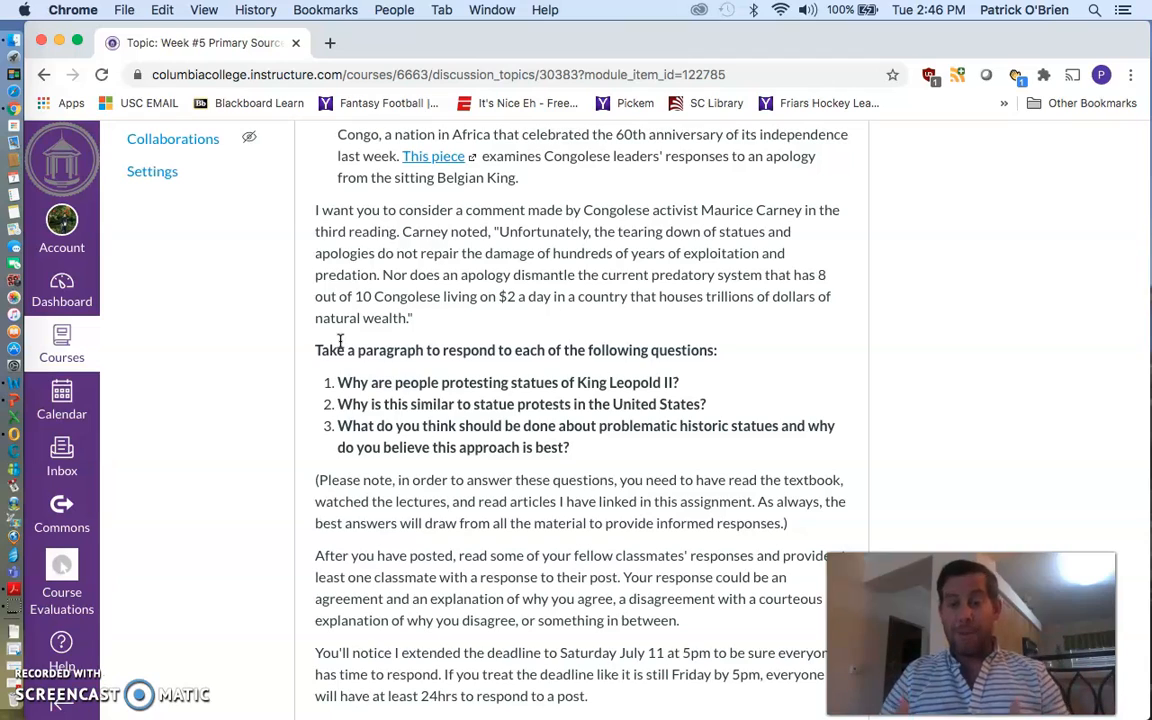
pyautogui.scroll(-3)
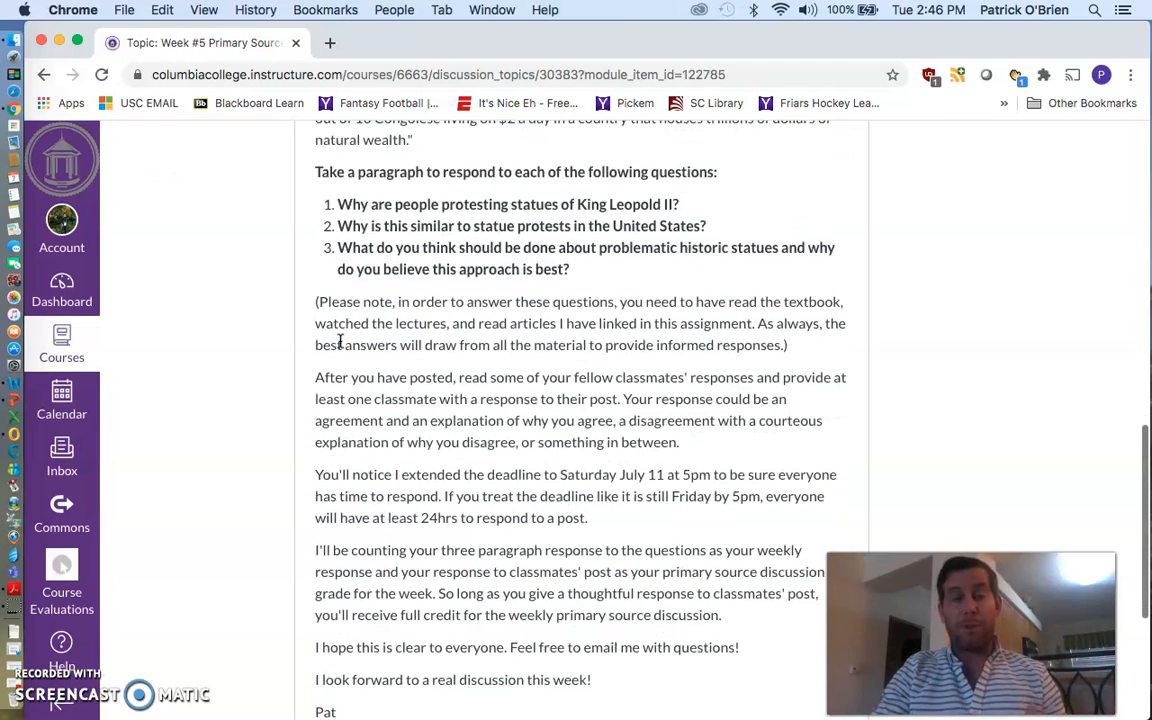
pyautogui.scroll(-3)
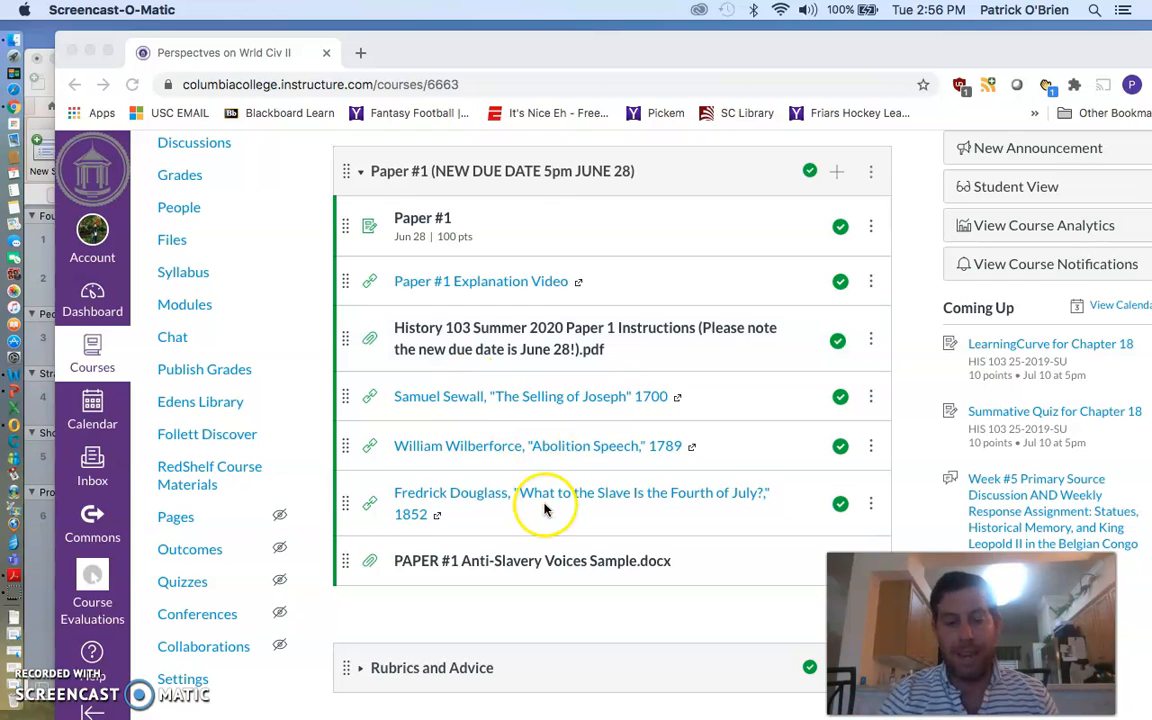
# Scroll to the Paper #1 module and open PAPER #1 Anti-Slavery Voices Sample.docx
pyautogui.scroll(-3)
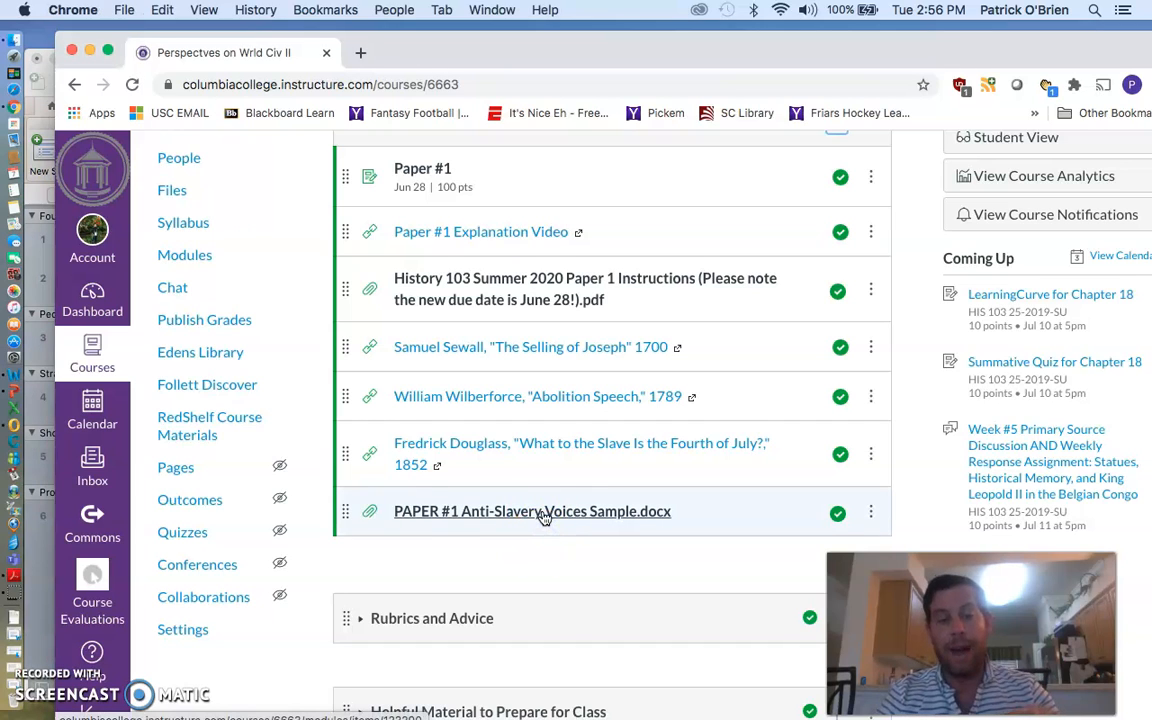
pyautogui.click(532, 511)
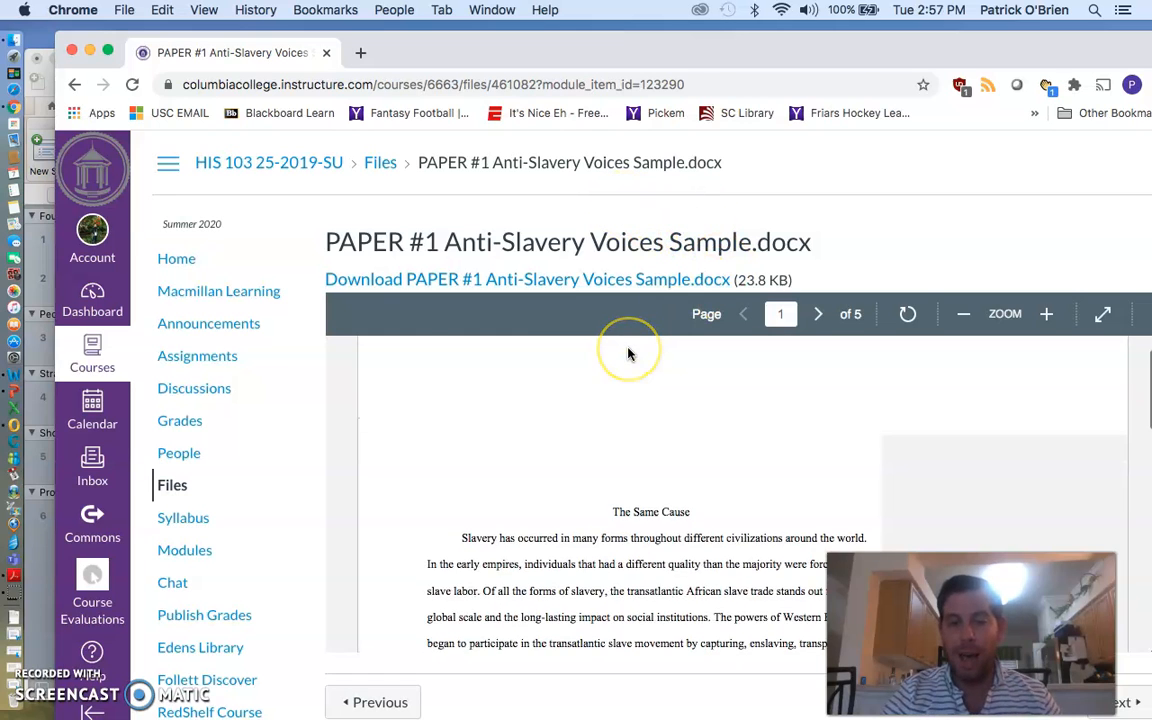
pyautogui.scroll(-3)
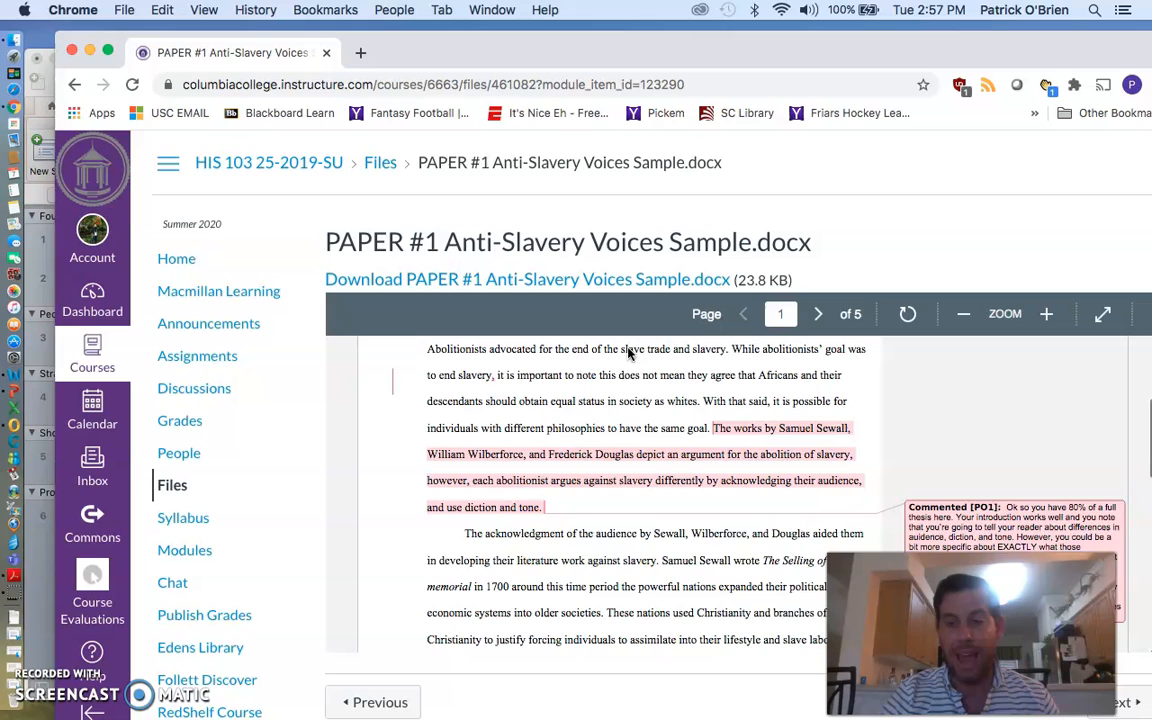
pyautogui.scroll(-3)
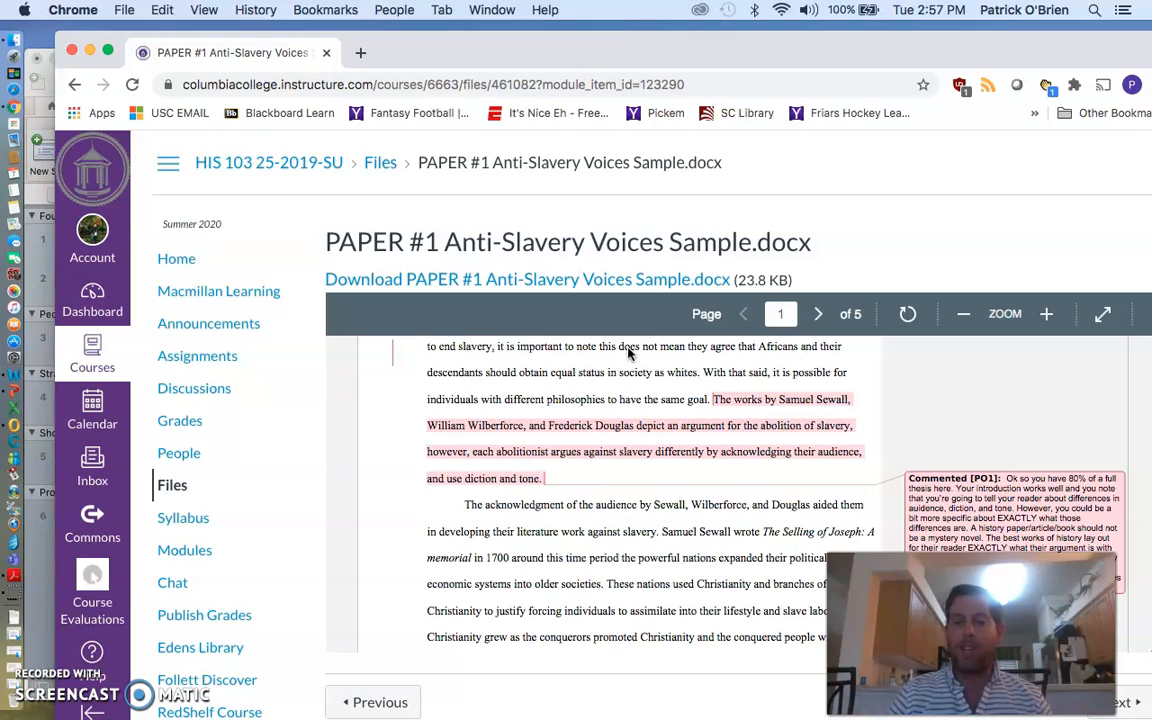
pyautogui.click(818, 313)
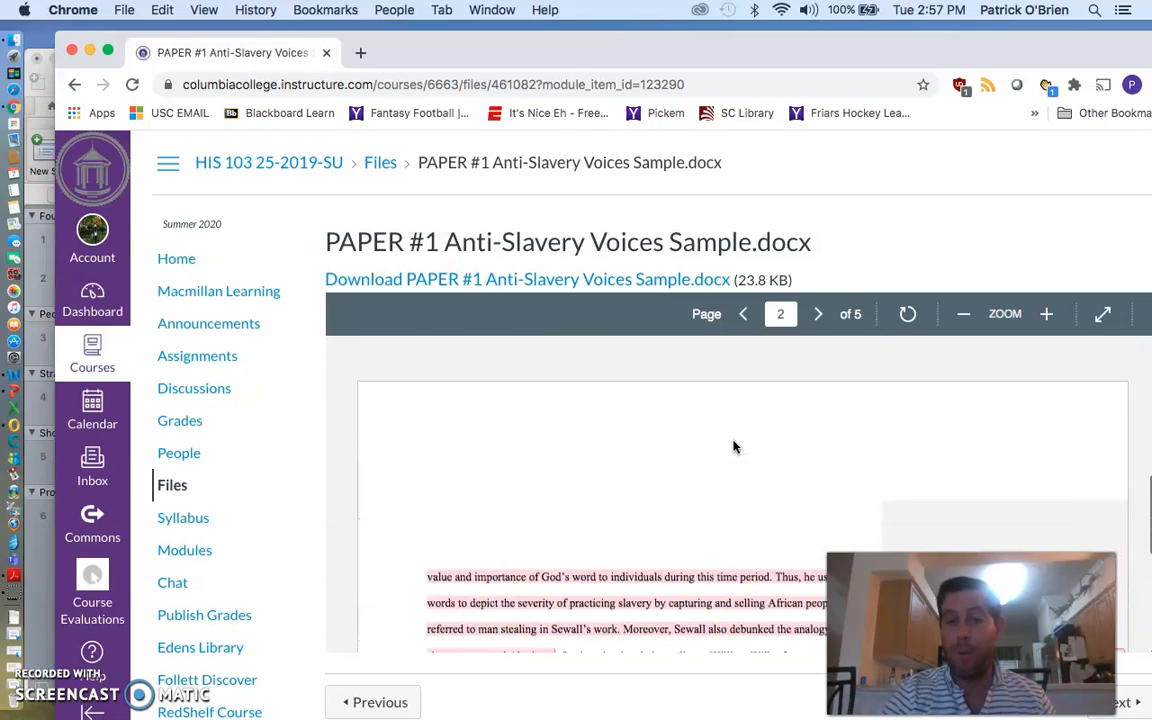
pyautogui.scroll(-3)
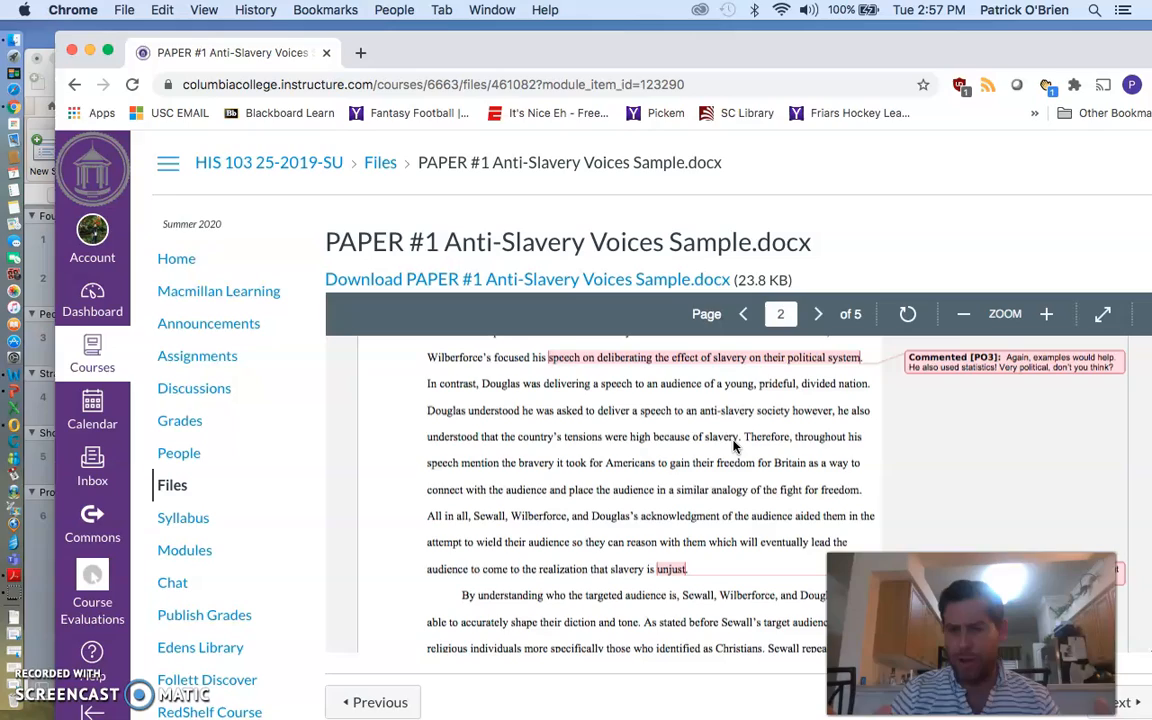
pyautogui.scroll(-3)
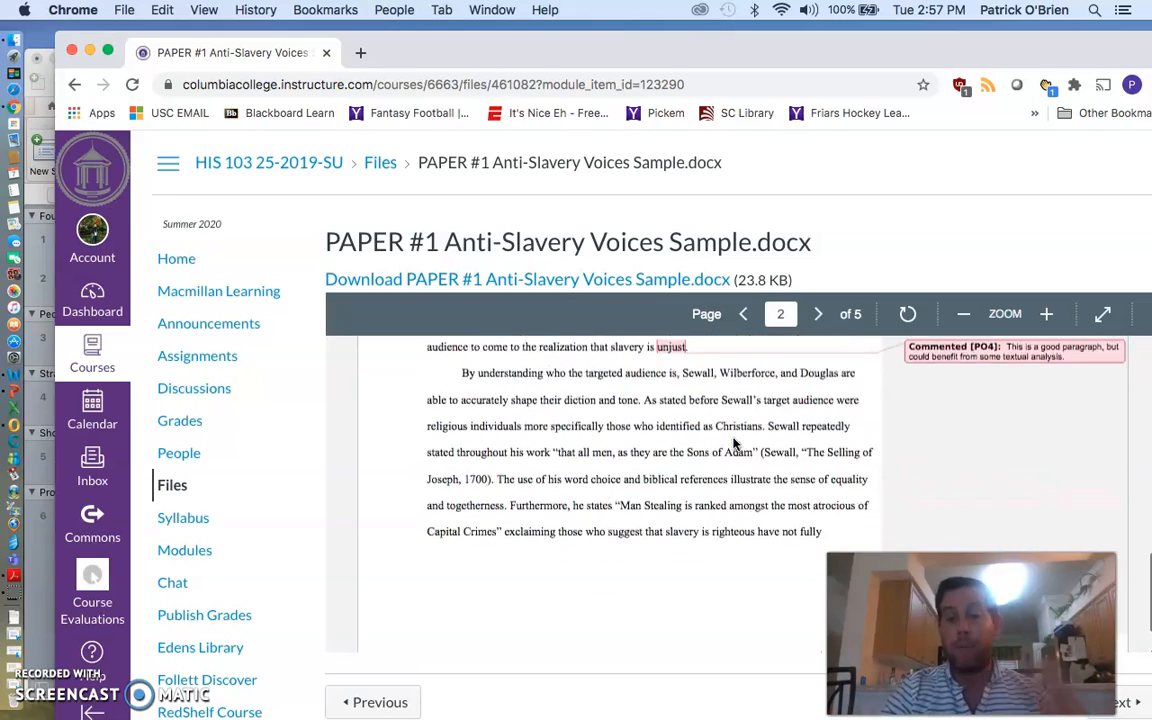
pyautogui.click(817, 314)
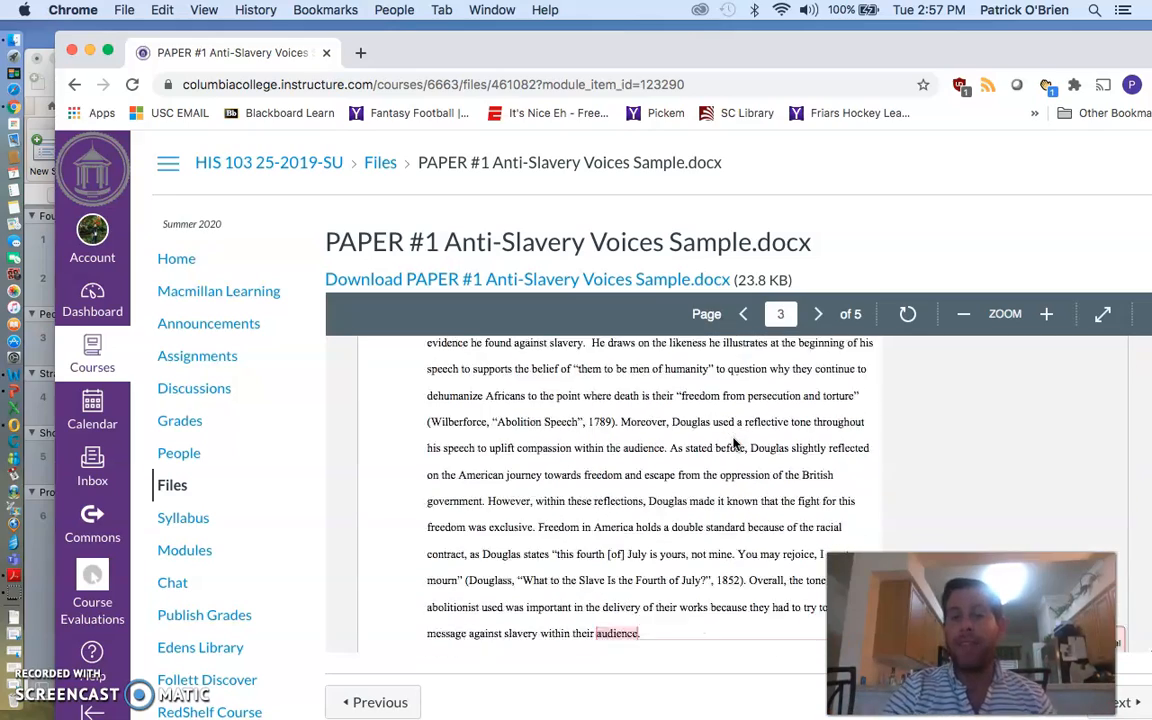
pyautogui.click(743, 314)
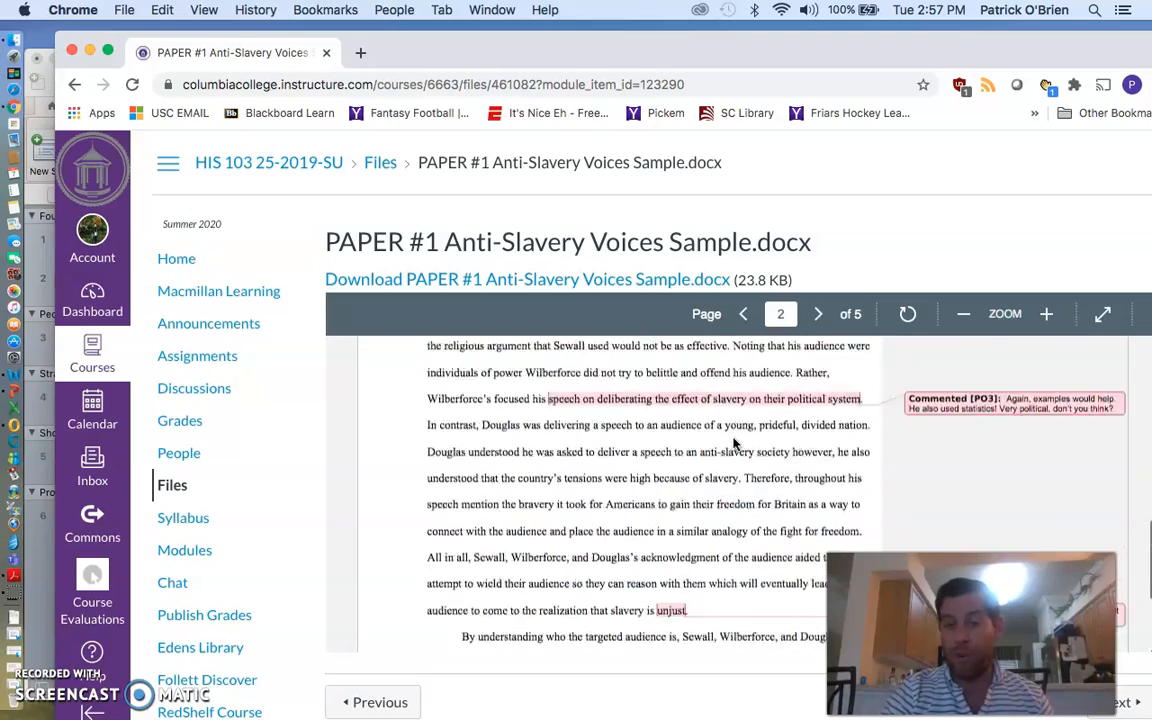
pyautogui.click(743, 314)
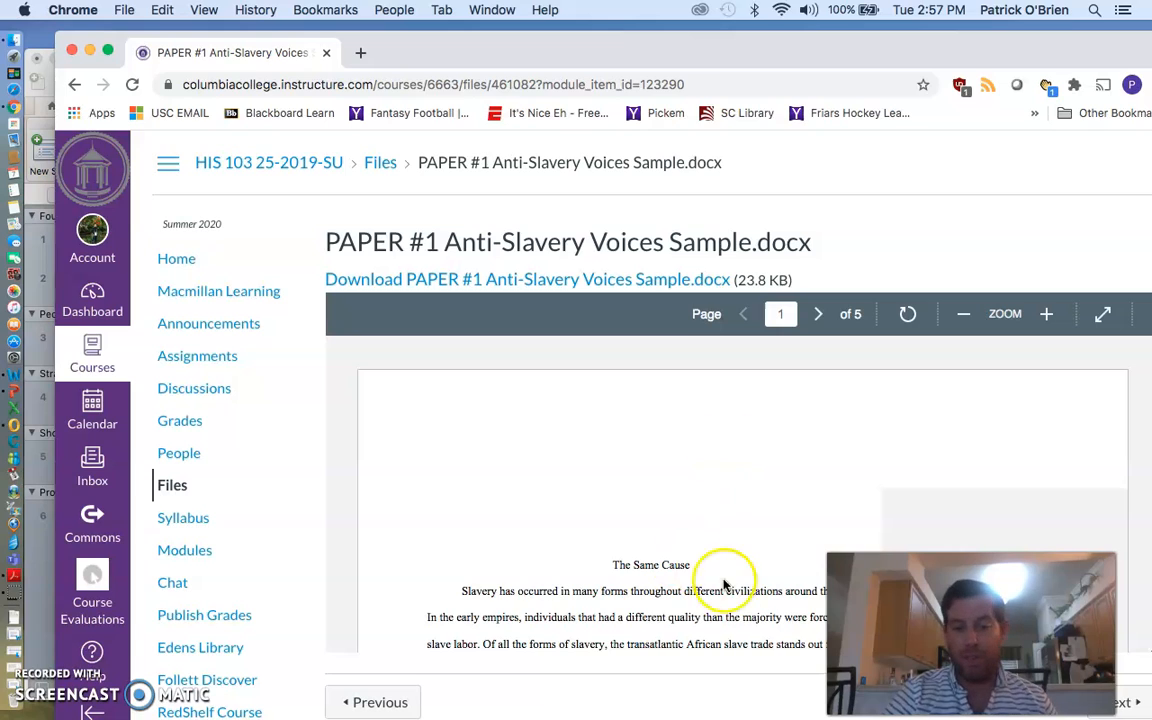
pyautogui.moveTo(418, 615)
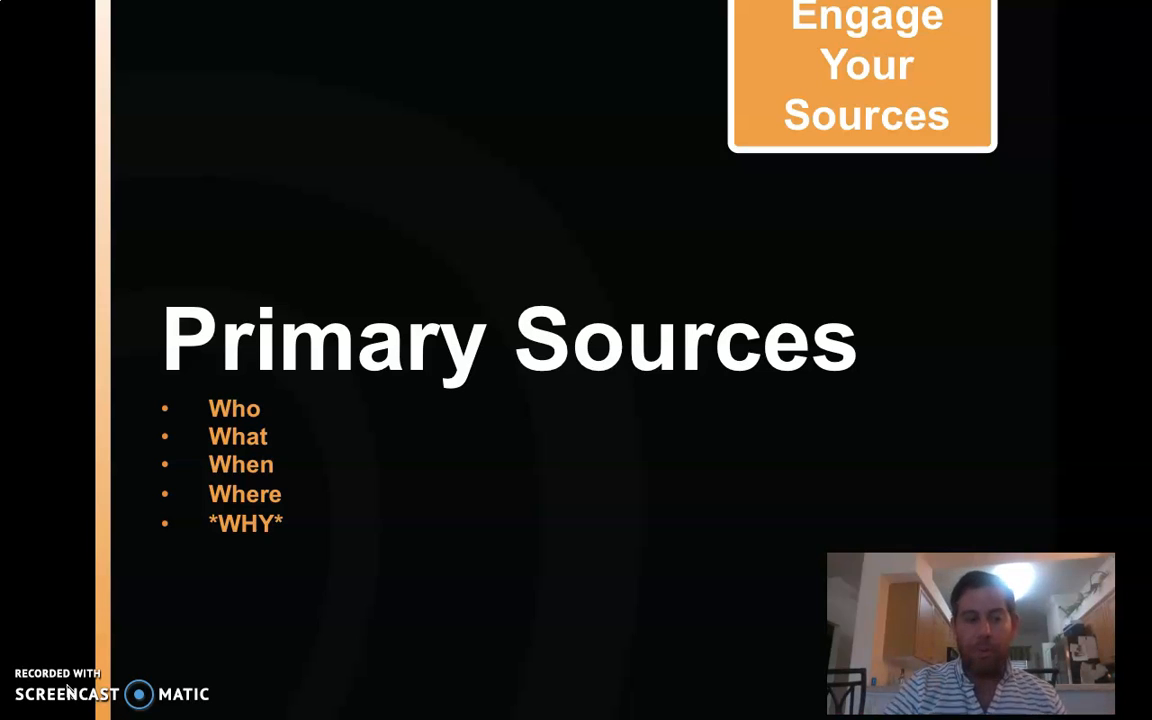
# Advance the slideshow past the Primary Sources slide
pyautogui.press('right')
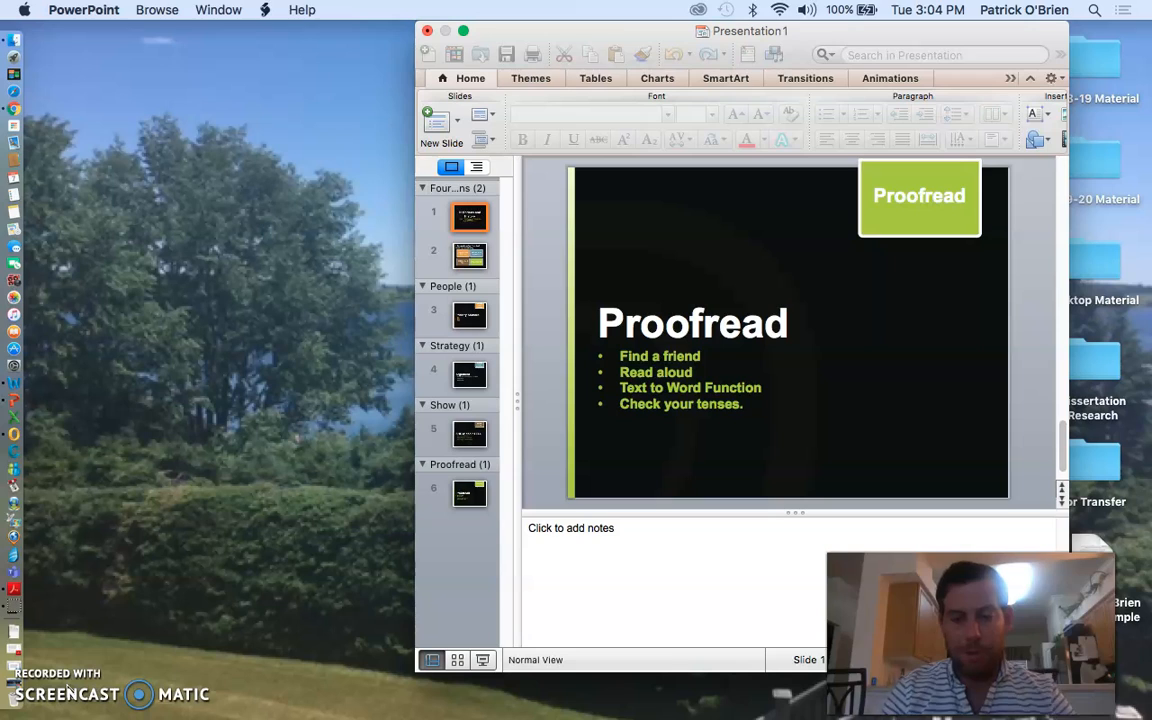
# Switch to Document3 in Word, showing the 199-word anti-slavery voices intro paragraph
pyautogui.click(469, 492)
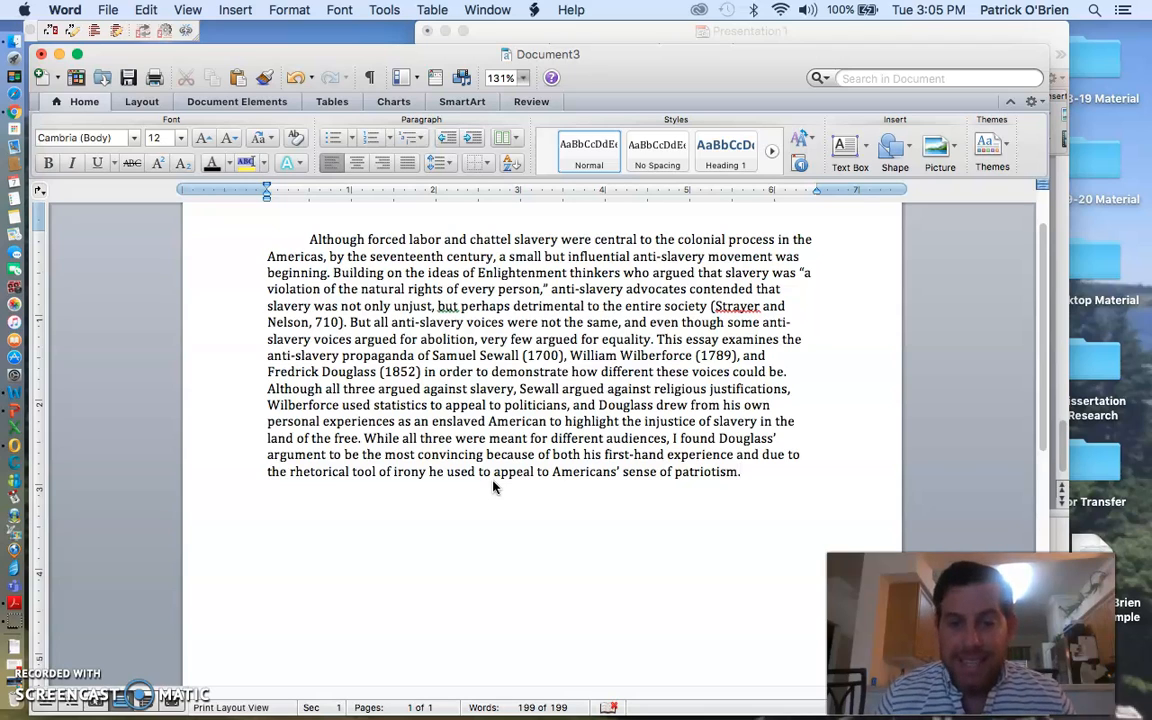
pyautogui.click(740, 471)
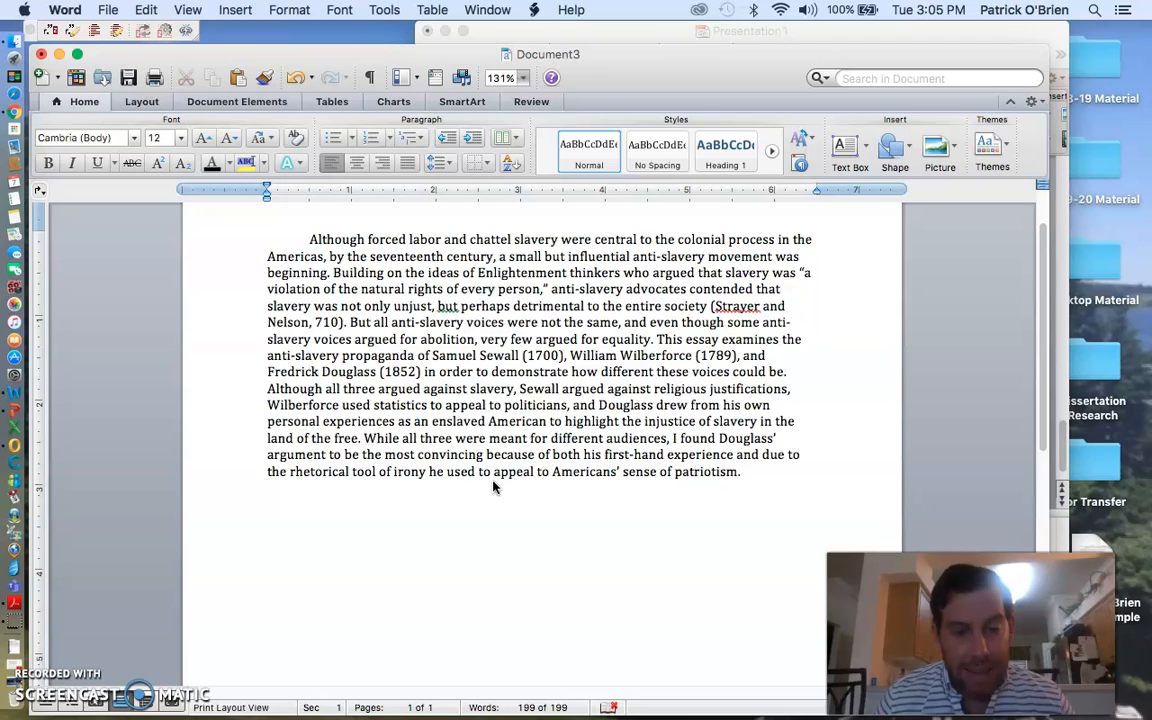
# Start selecting the thesis sentences beginning 'This essay examines'
pyautogui.click(740, 471)
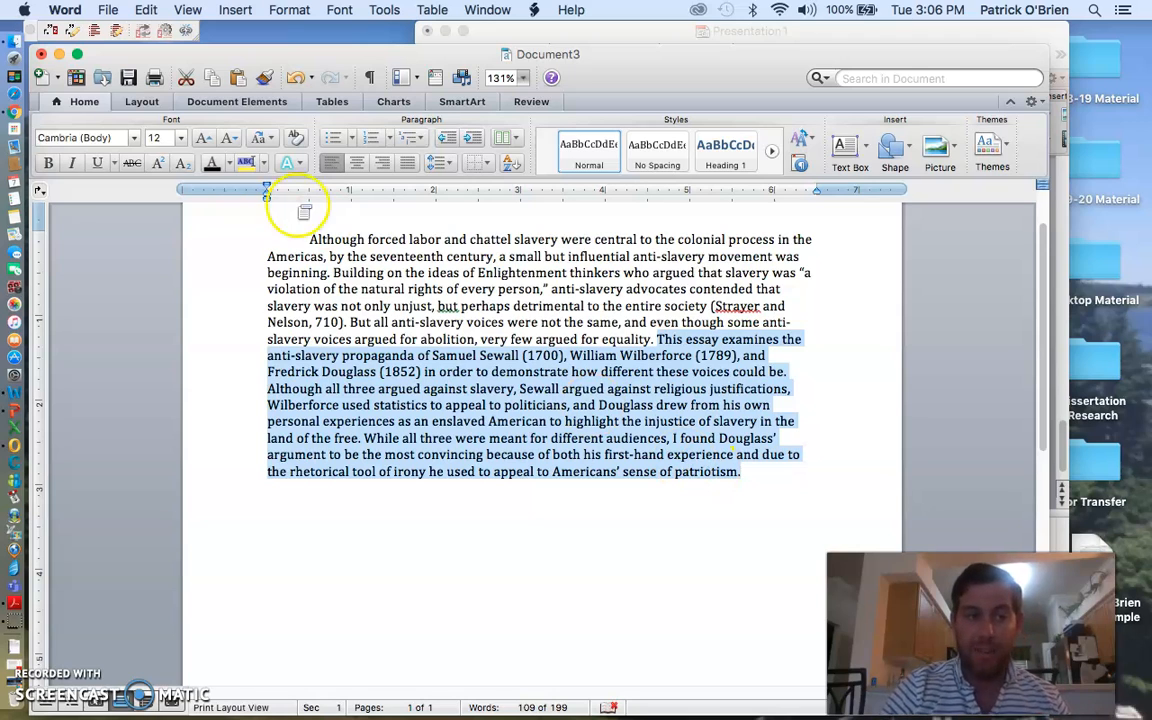
pyautogui.moveTo(14, 115)
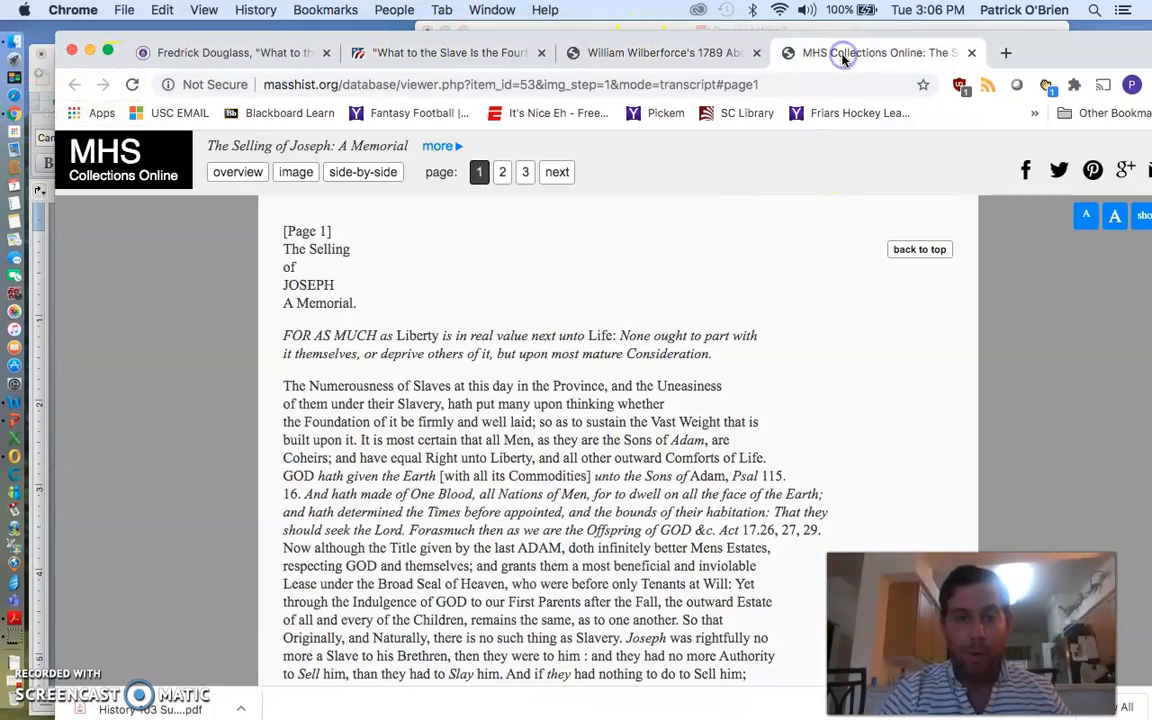
# Highlight Sewall's 'rightfully no slave' line, then view the Wilberforce and Douglass source pages
pyautogui.scroll(-3)
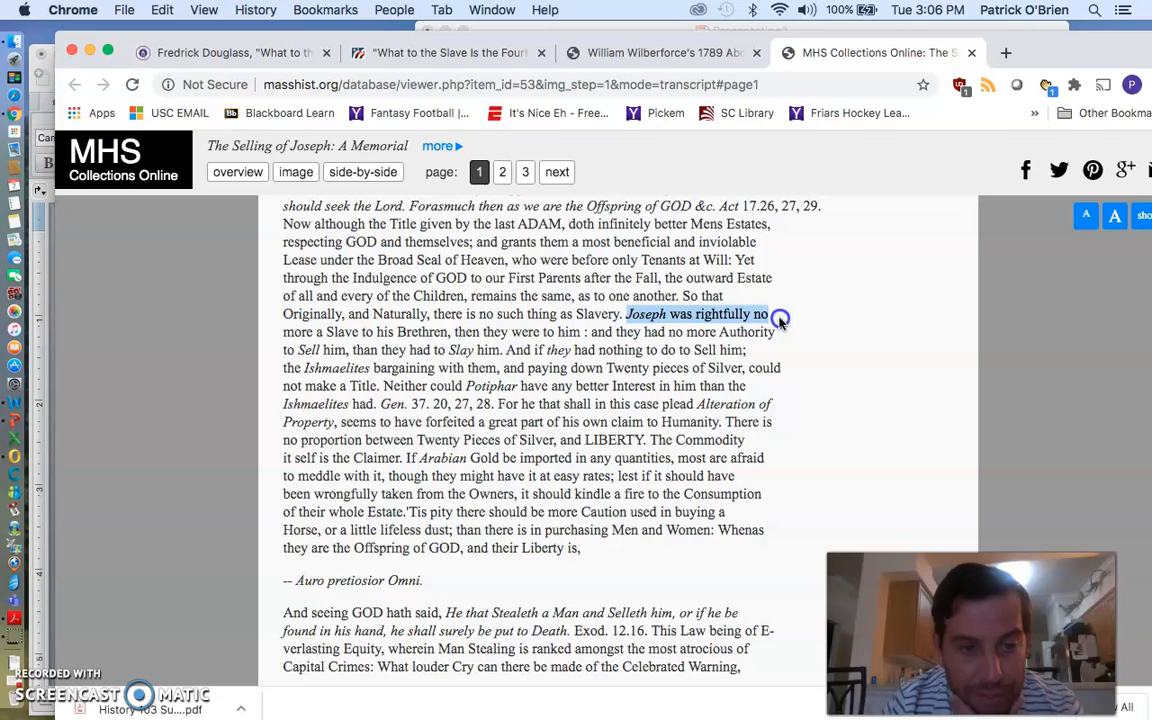
pyautogui.moveTo(780, 314); pyautogui.dragTo(555, 331)
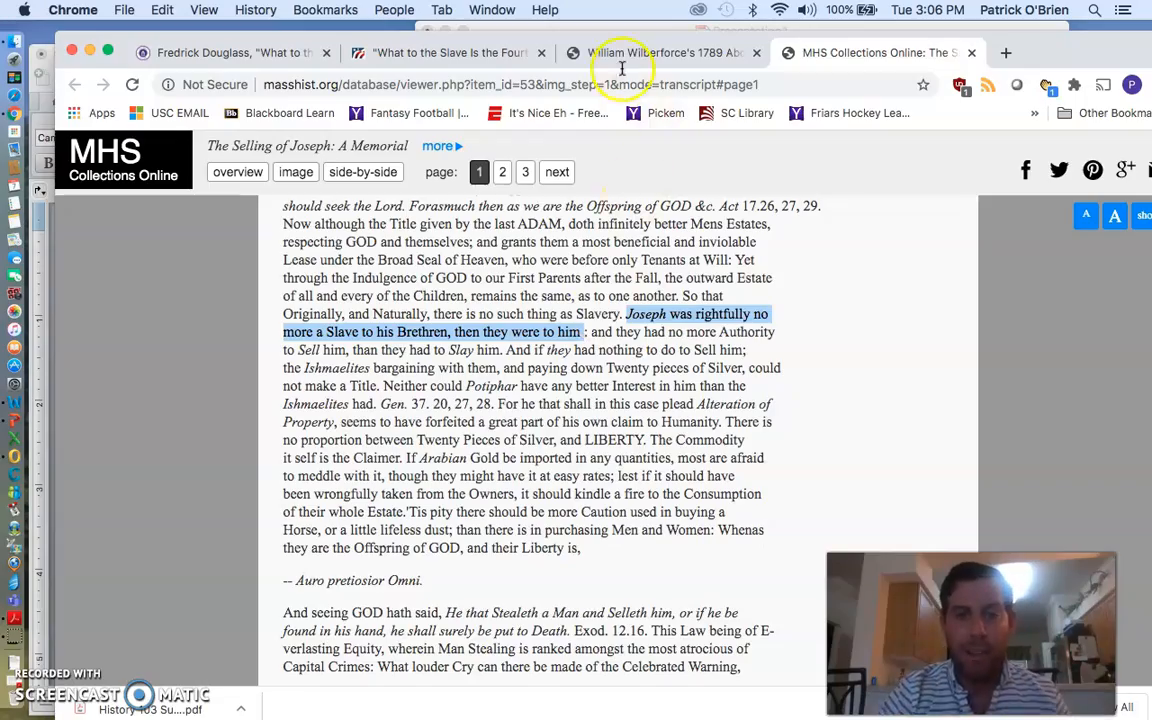
pyautogui.click(664, 52)
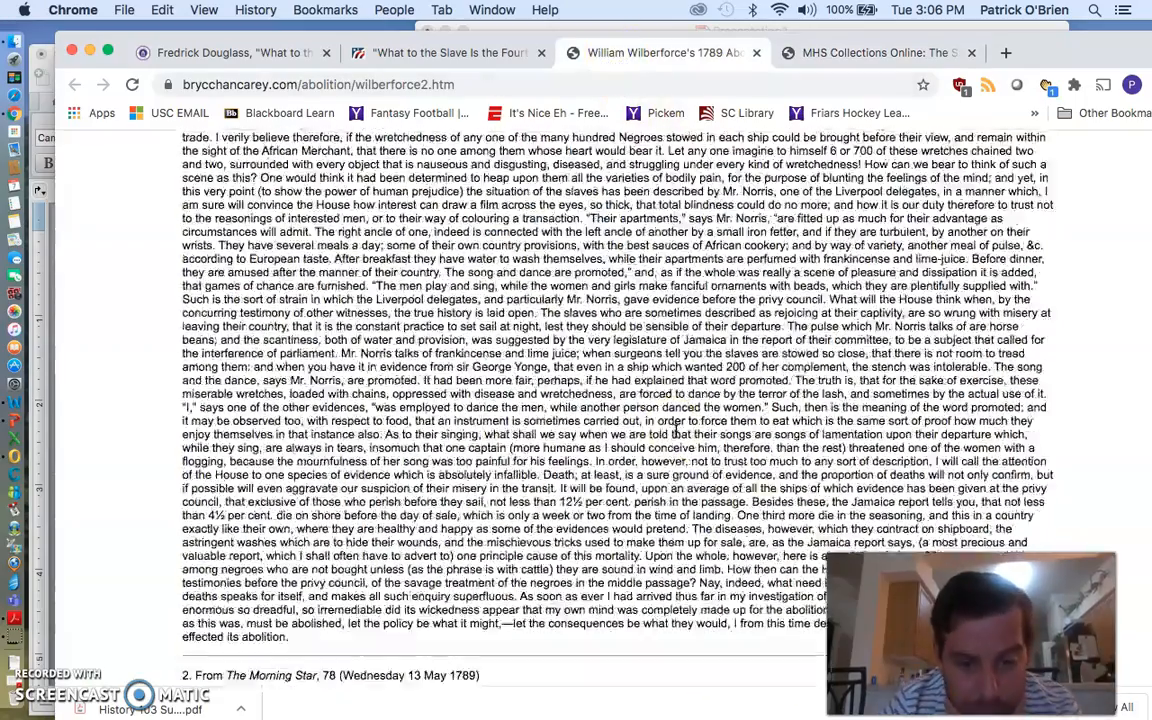
pyautogui.scroll(-3)
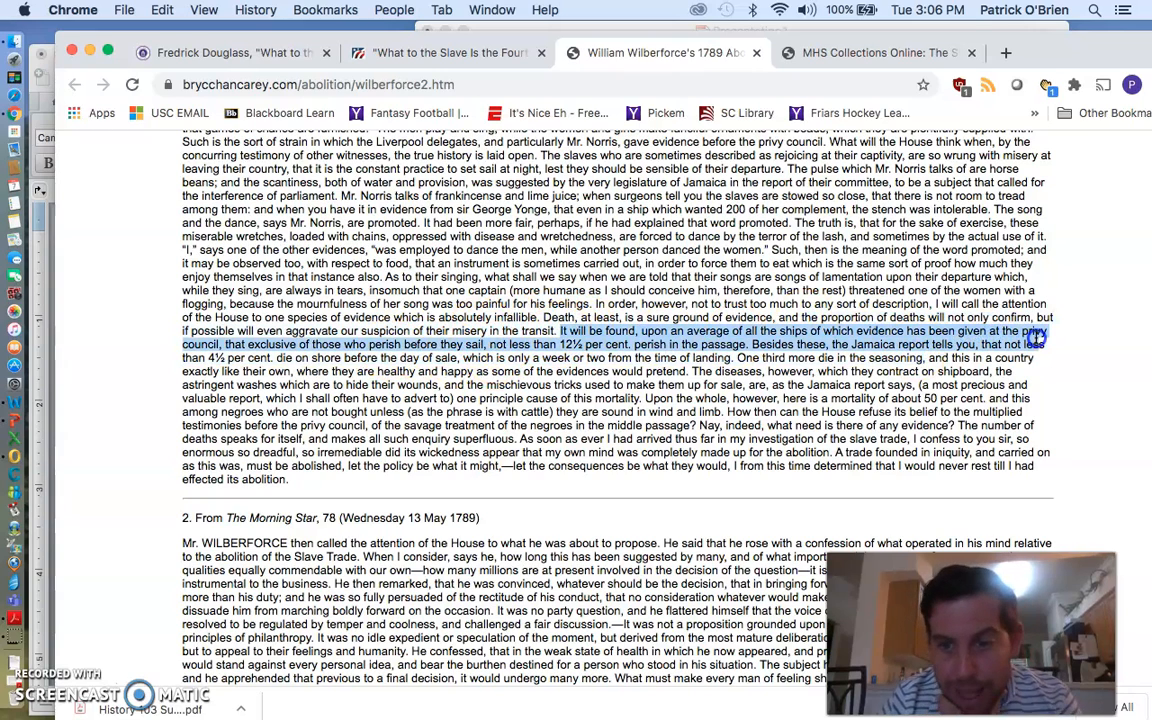
pyautogui.click(449, 52)
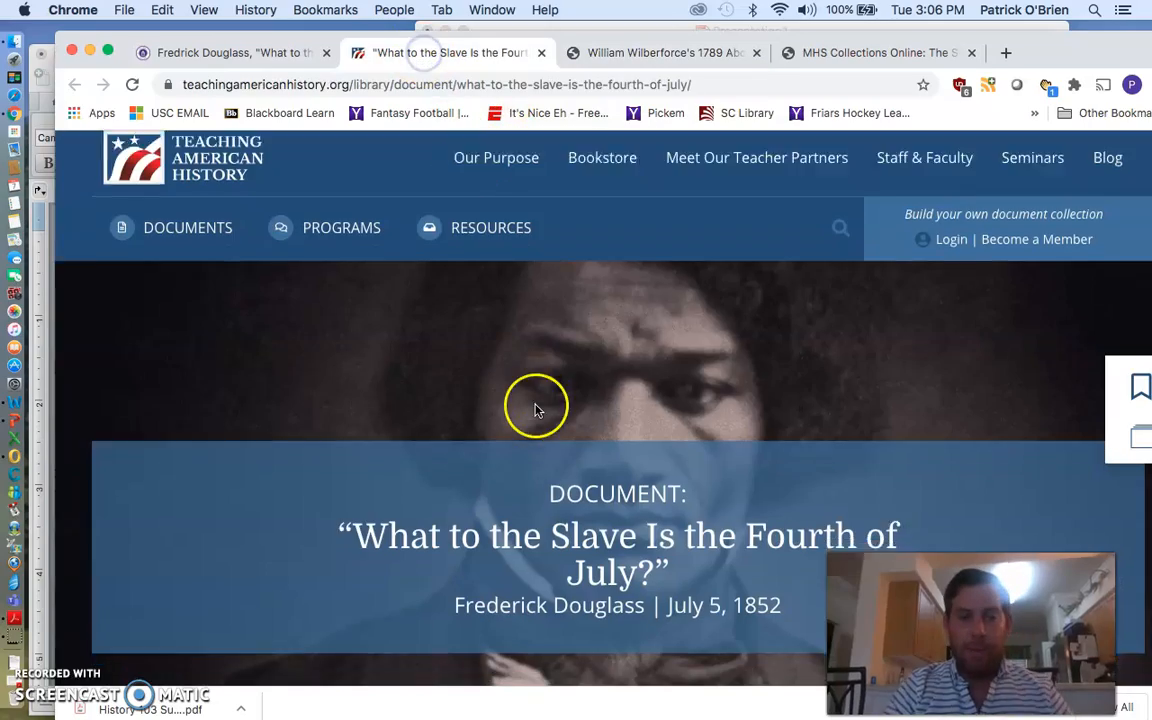
pyautogui.scroll(-3)
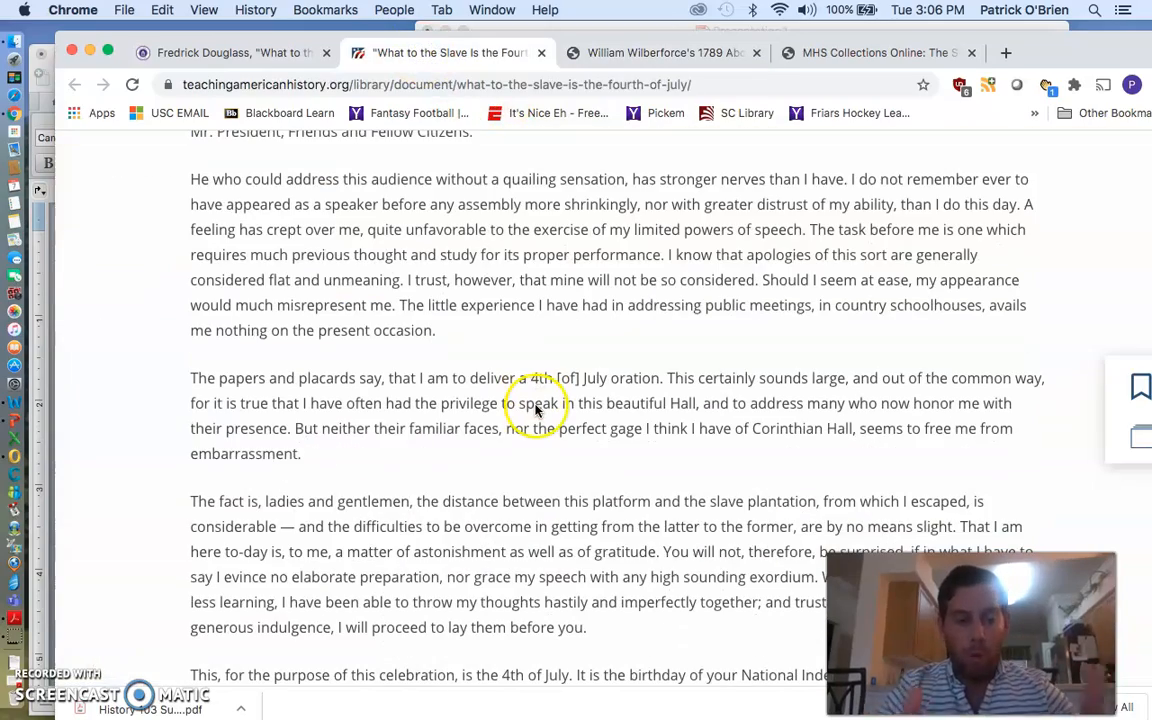